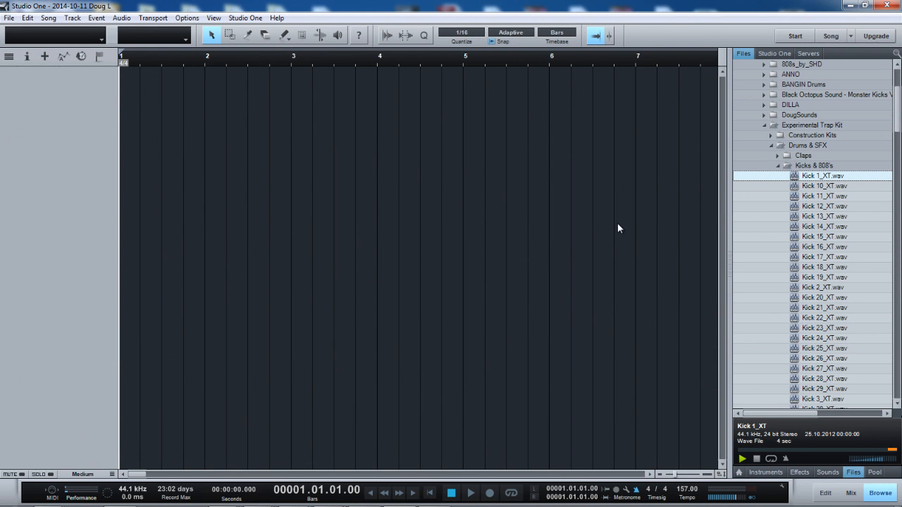
mouse_move(604, 225)
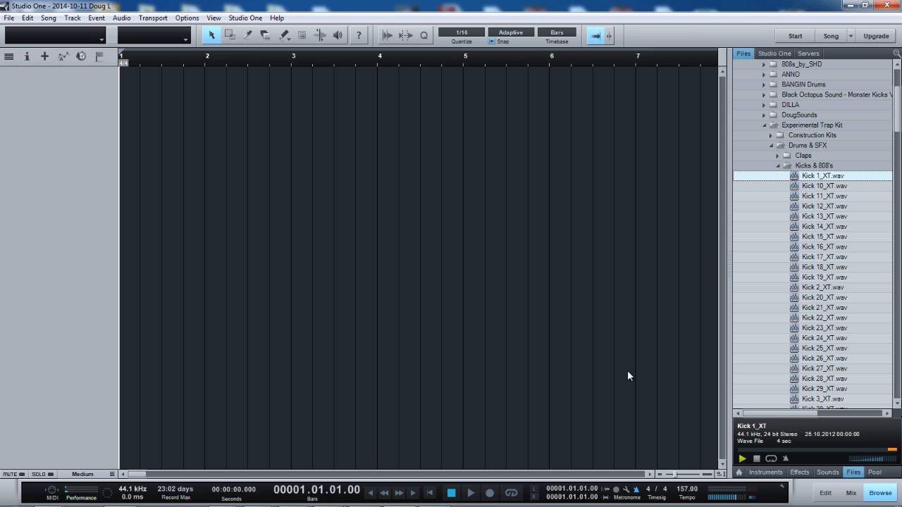
mouse_move(795, 334)
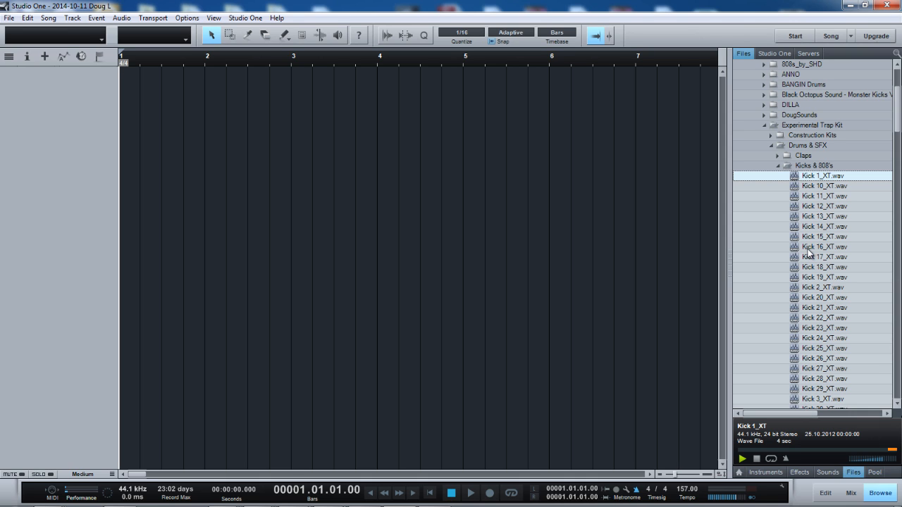
mouse_move(811, 251)
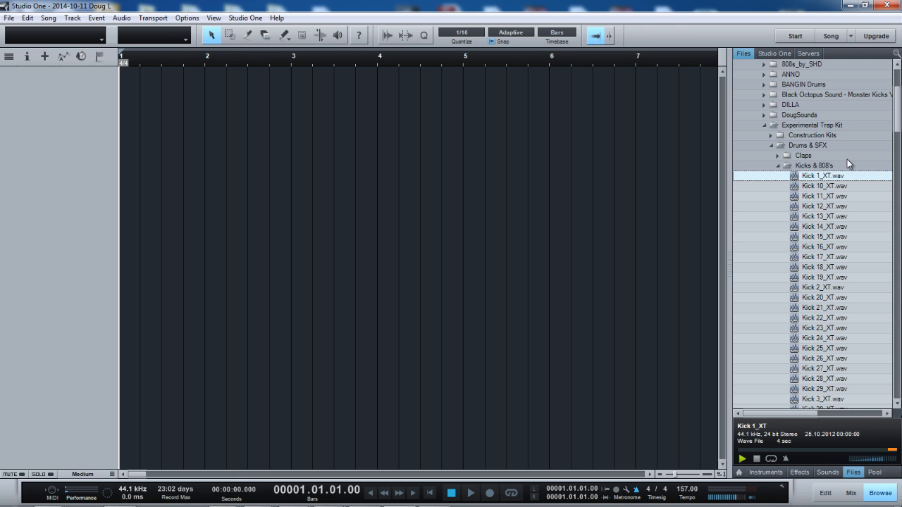
- Audition Kick 13, 15, 12 and 2 samples and choose Kick 1_XT as the new kick track
left_click(823, 217)
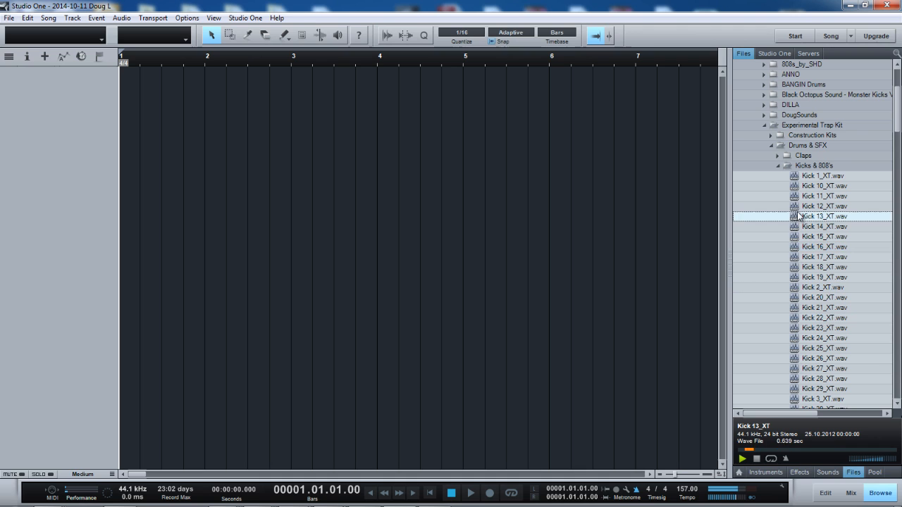
left_click(823, 237)
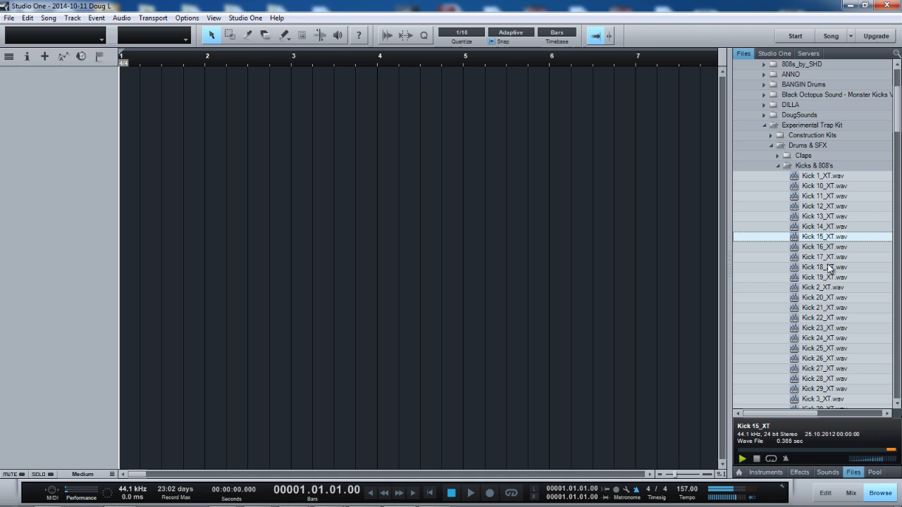
mouse_move(717, 454)
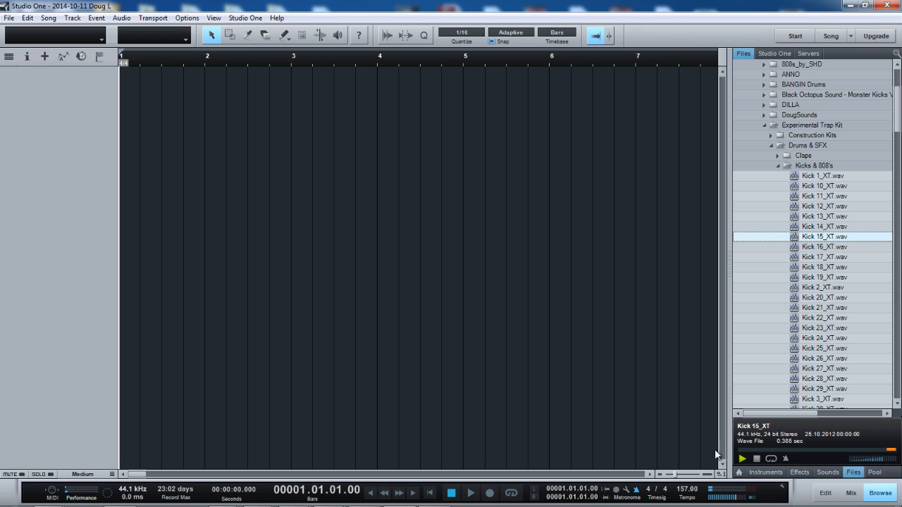
mouse_move(868, 181)
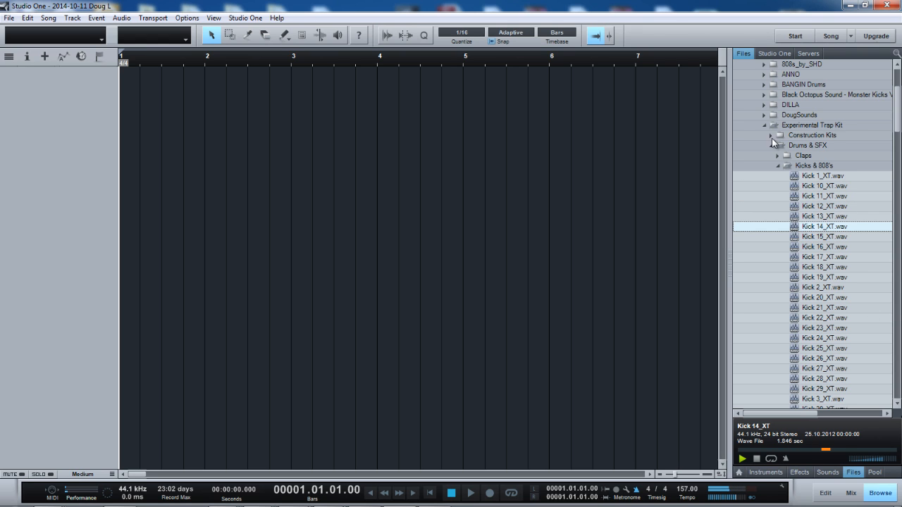
left_click(823, 175)
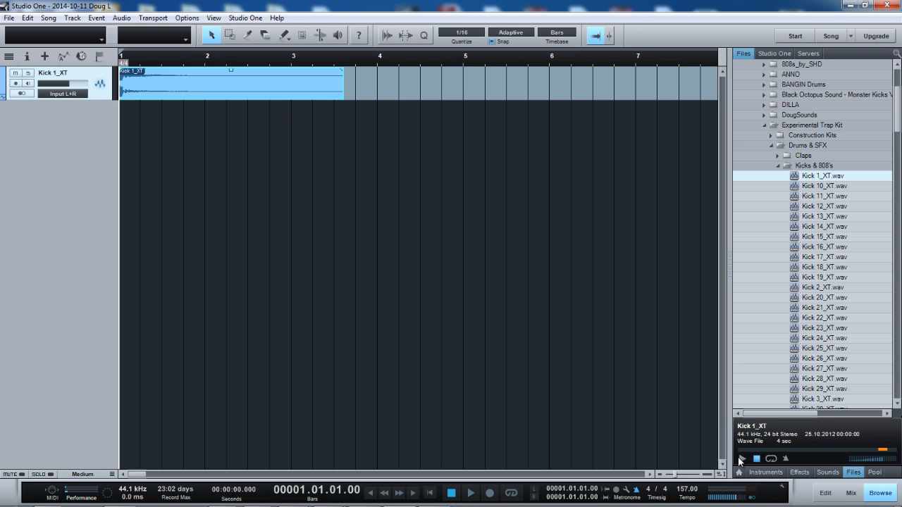
left_click(823, 206)
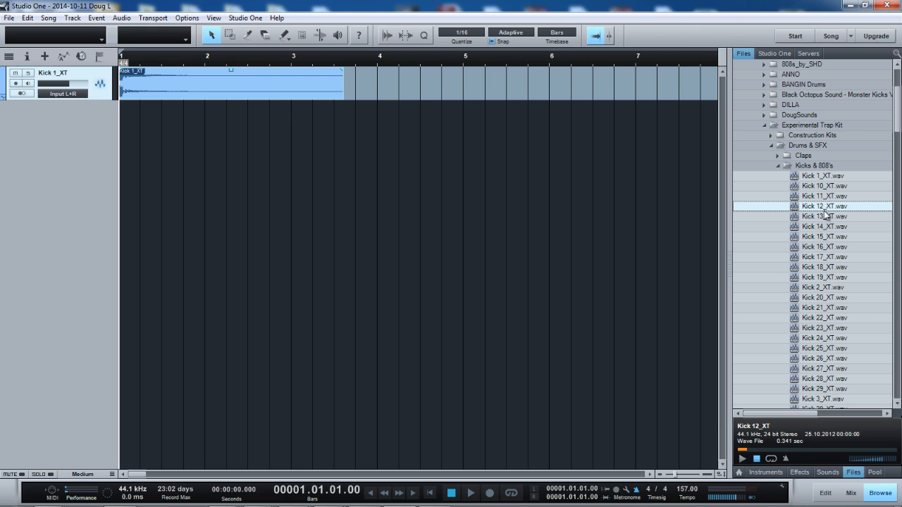
left_click(823, 288)
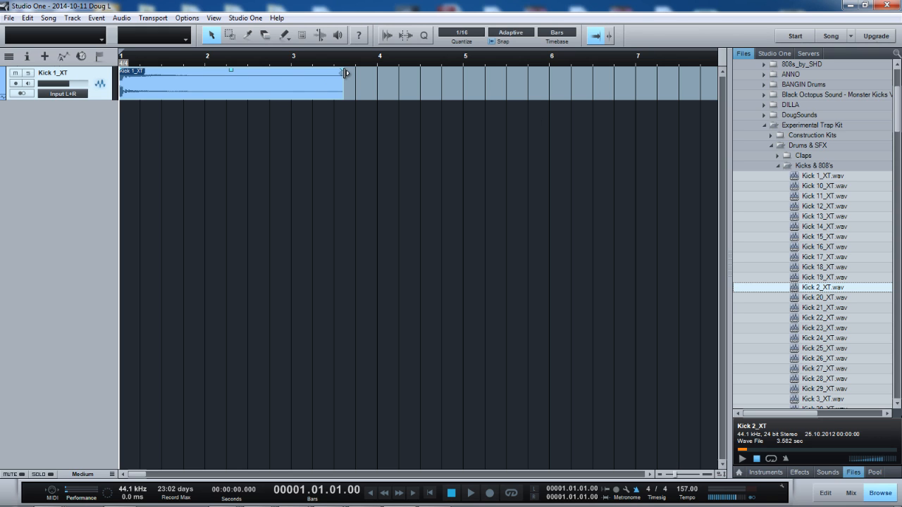
- Trim the Kick 1_XT event to one bar and add a second copy at bar 2
left_click_drag(345, 74, 204, 76)
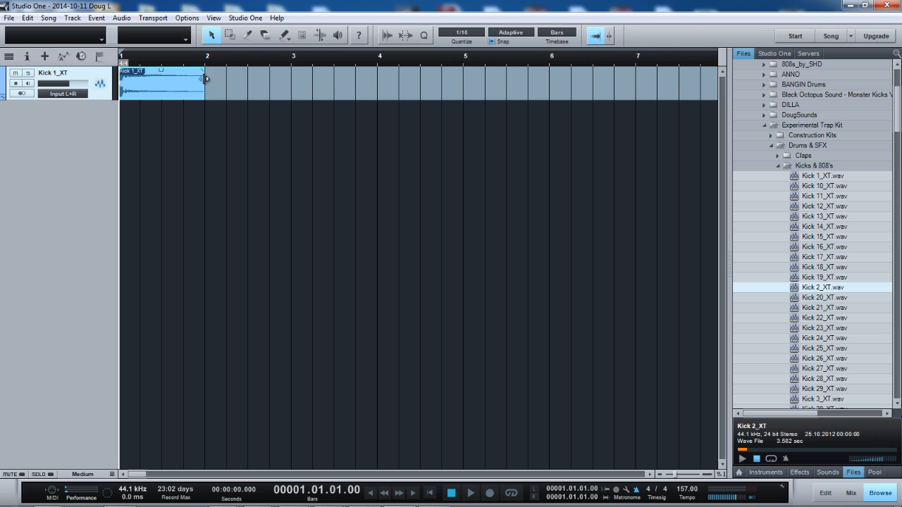
mouse_move(181, 82)
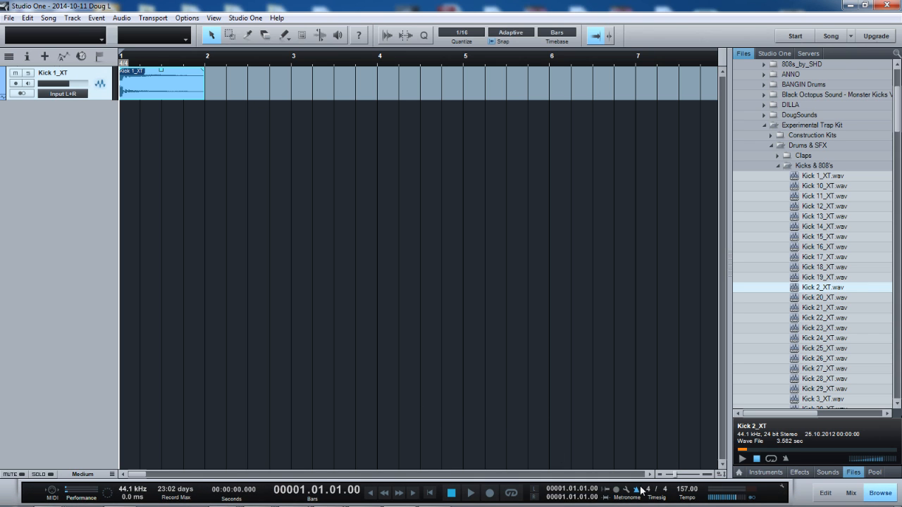
left_click(471, 493)
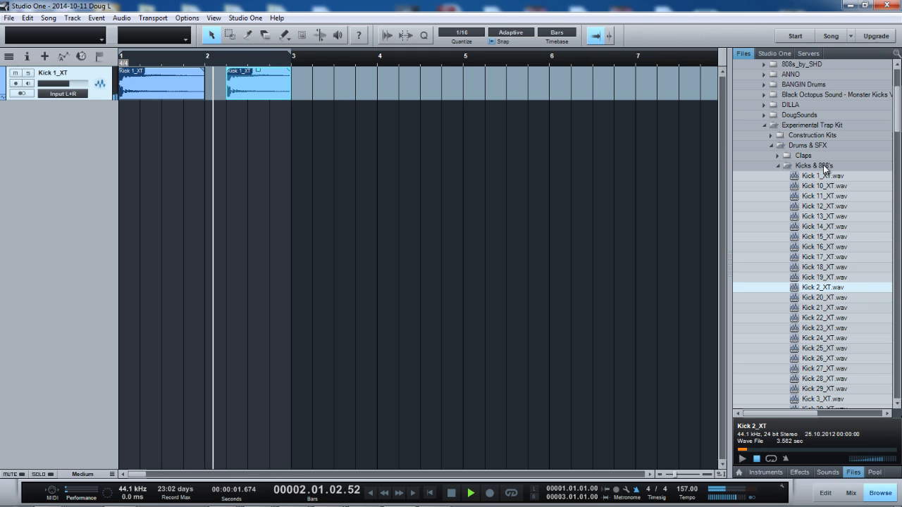
- From the Claps folder, audition Clap 13_XT and add Clap 12_XT as a new track under the kick
left_click(823, 225)
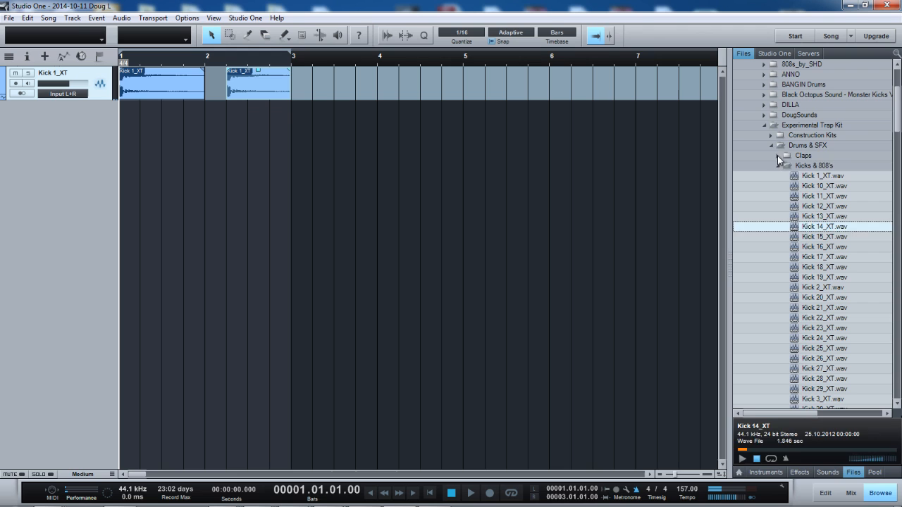
left_click(803, 155)
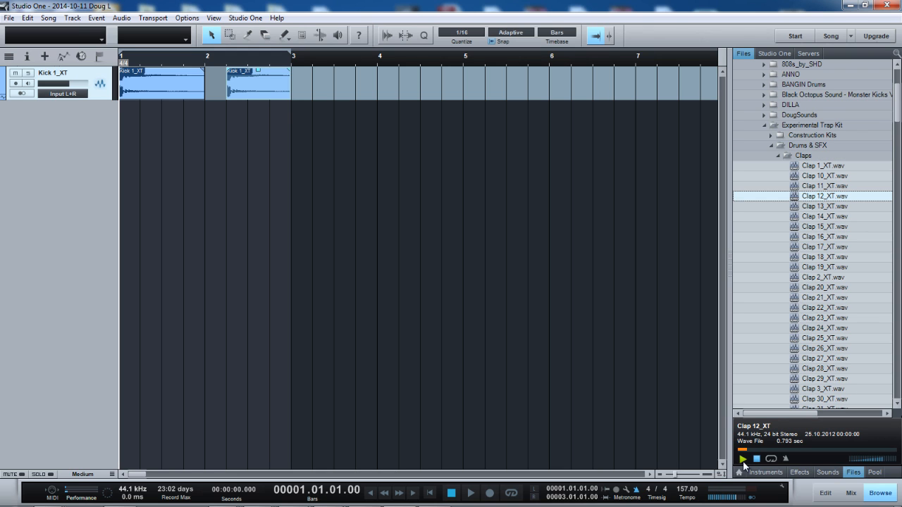
left_click(825, 205)
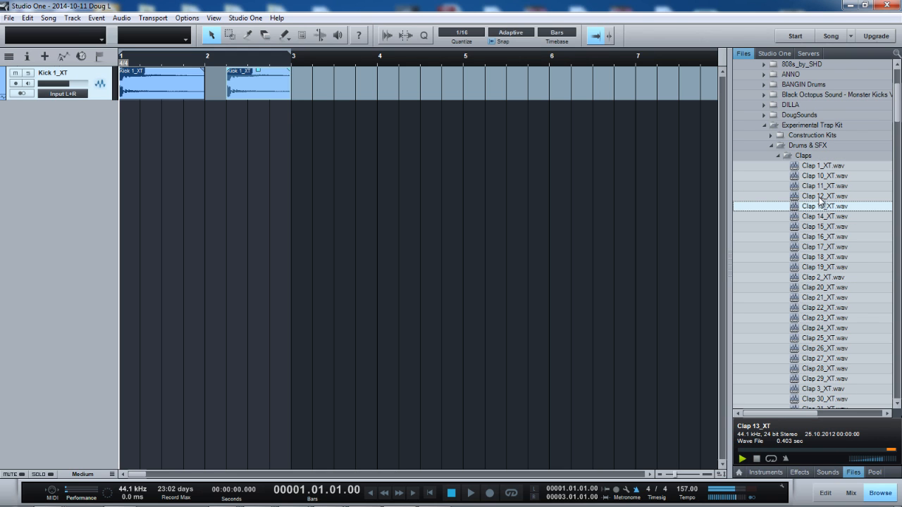
left_click_drag(824, 196, 162, 116)
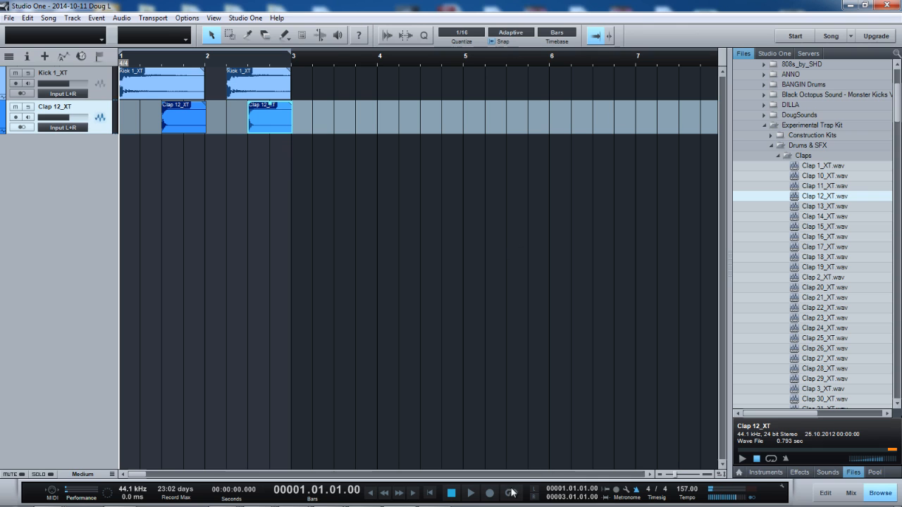
left_click(824, 327)
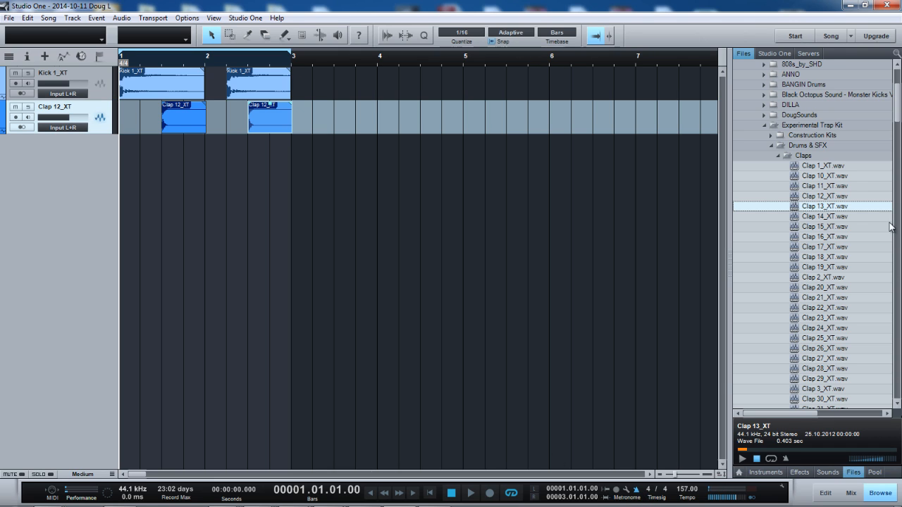
mouse_move(834, 139)
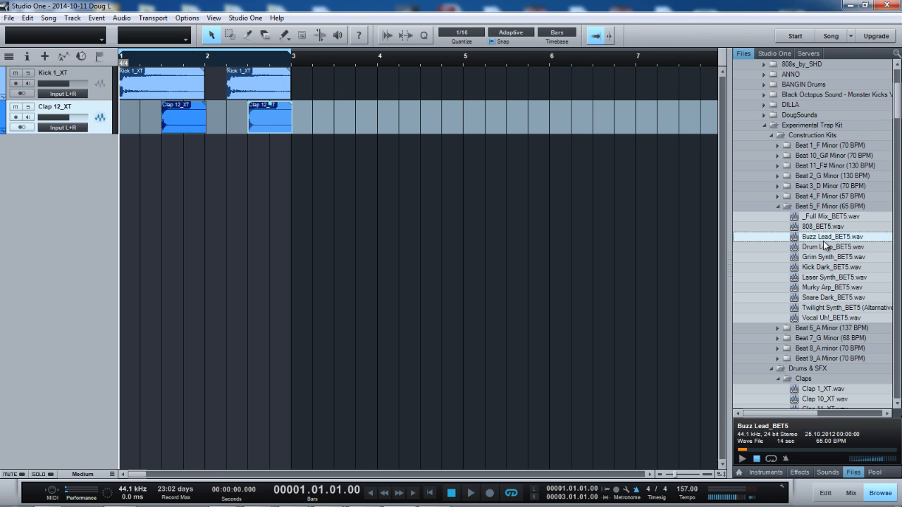
- Audition Kick Dark and 808 loops in Beat 5_F Minor, then add Laser Synth_BET5 as a third track
left_click(831, 266)
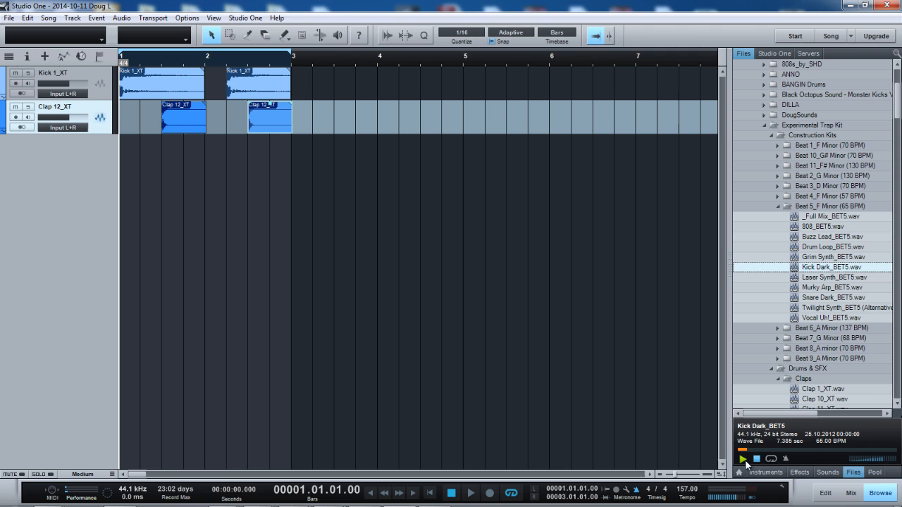
left_click(823, 225)
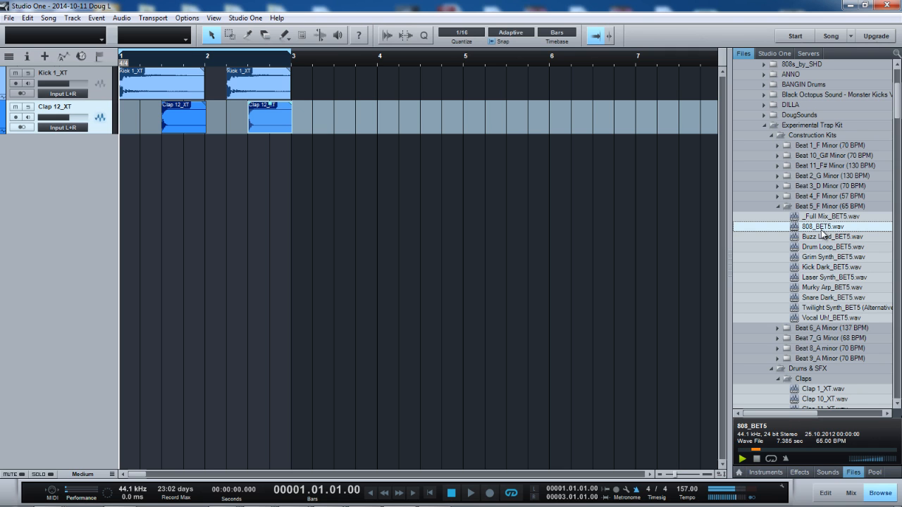
left_click(834, 276)
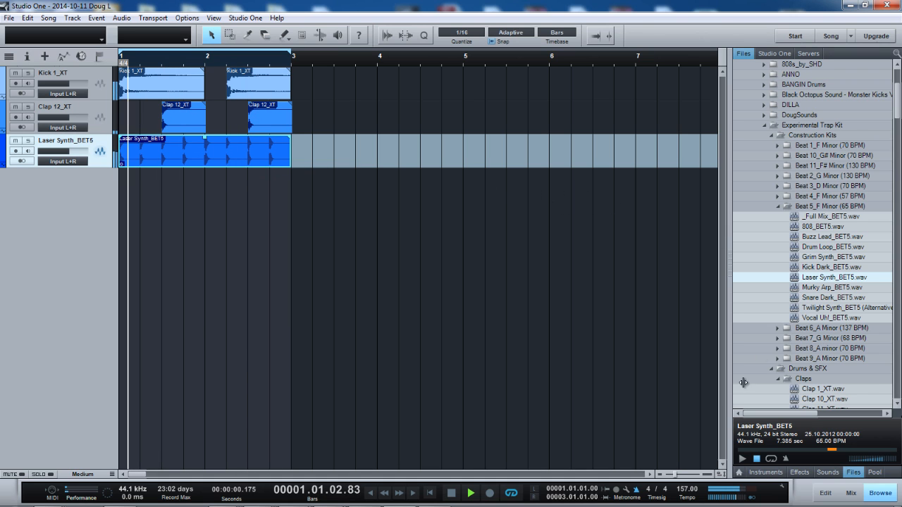
left_click(595, 37)
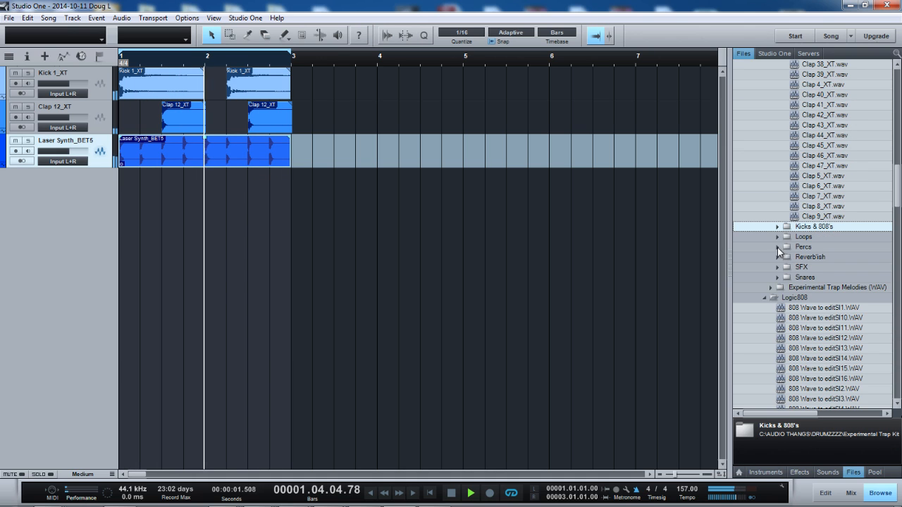
- Add Perc XT_11 as a new track and repeat its clip across bars 1–2
left_click(804, 246)
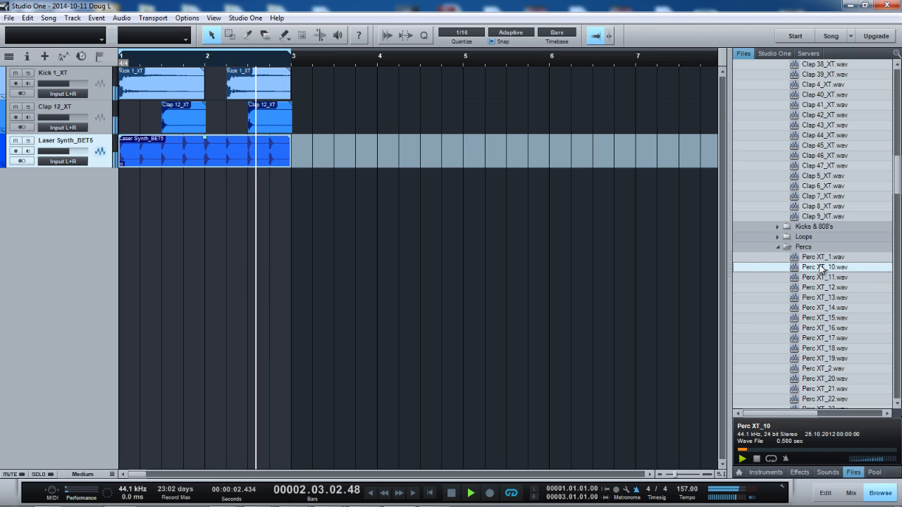
left_click(823, 277)
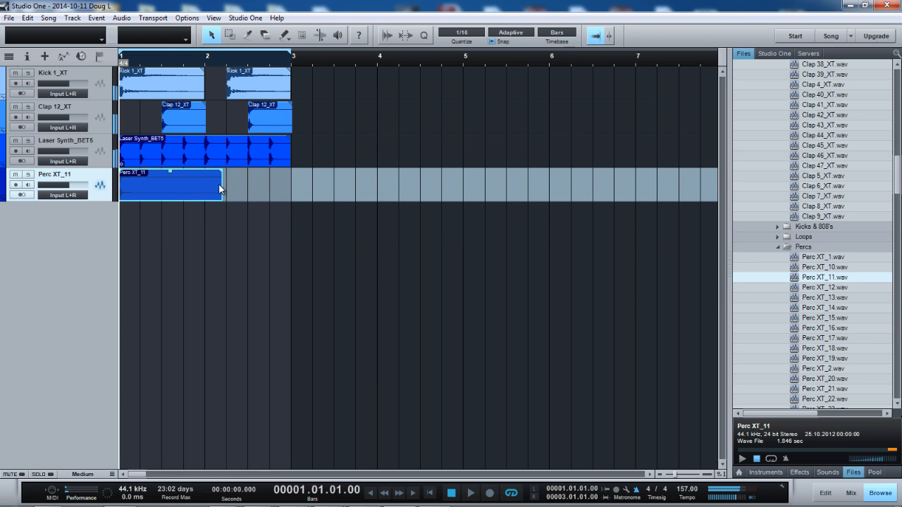
left_click_drag(223, 186, 139, 186)
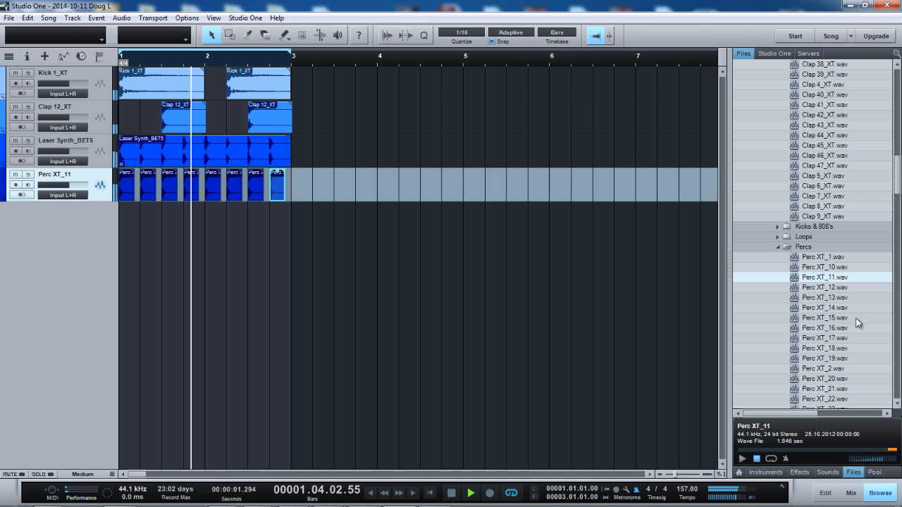
scroll("down", 3)
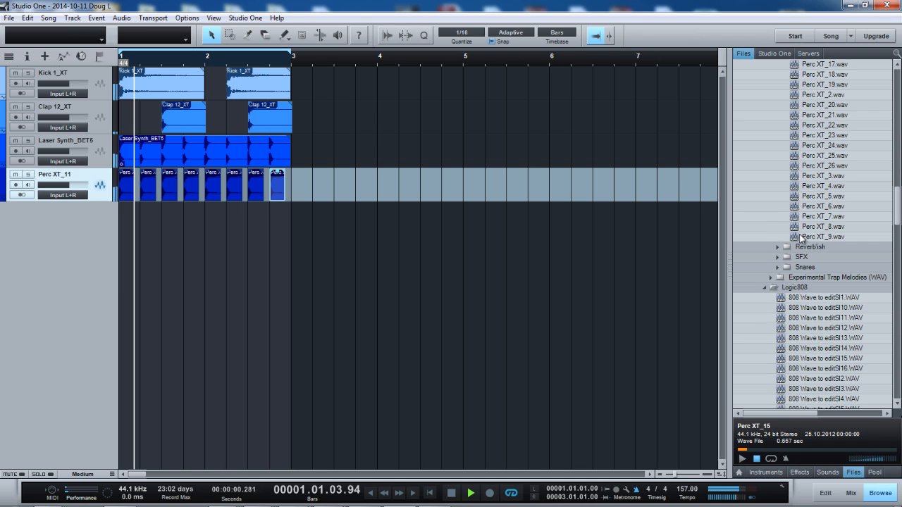
- From the SFX folder, audition samples and add SFXT_12 as a fifth track spanning bars 1–2
left_click(471, 493)
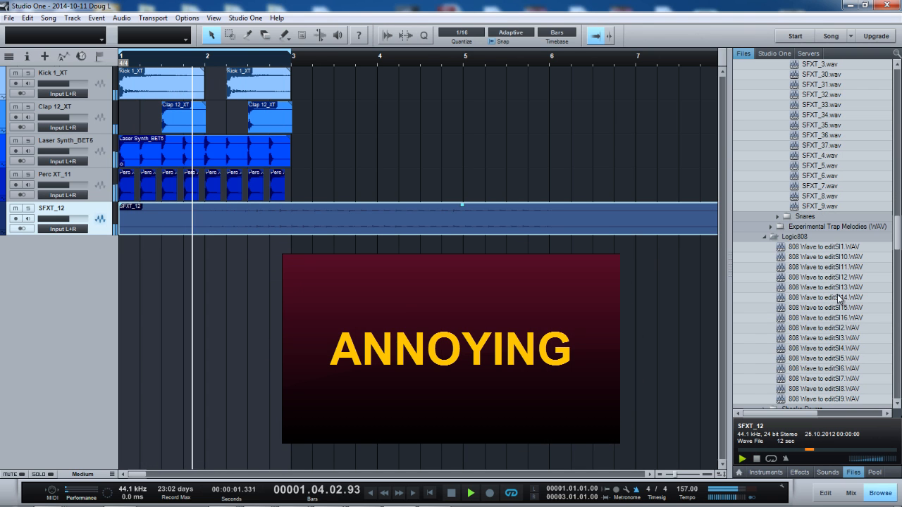
left_click(824, 276)
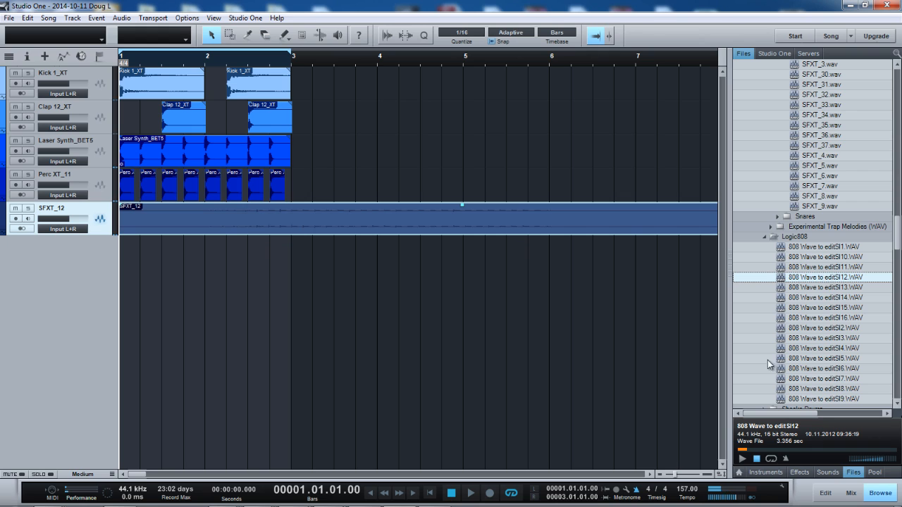
left_click(824, 256)
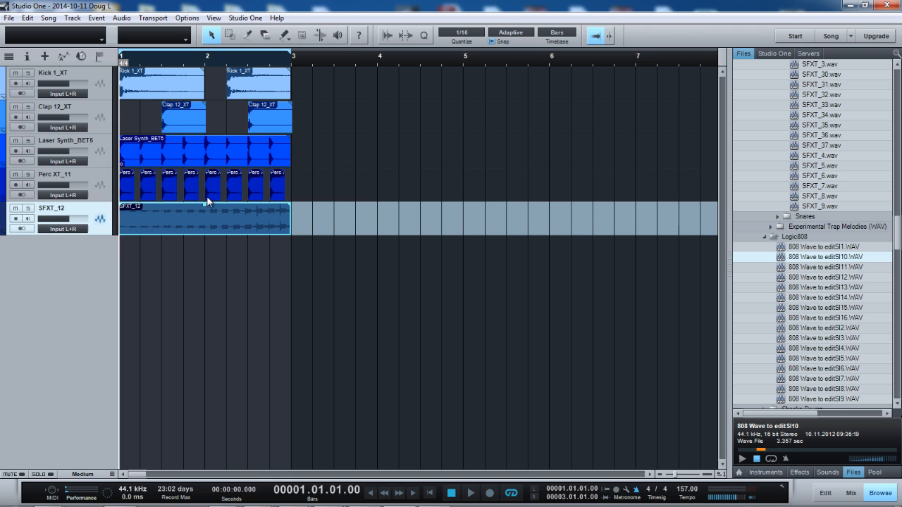
left_click(471, 494)
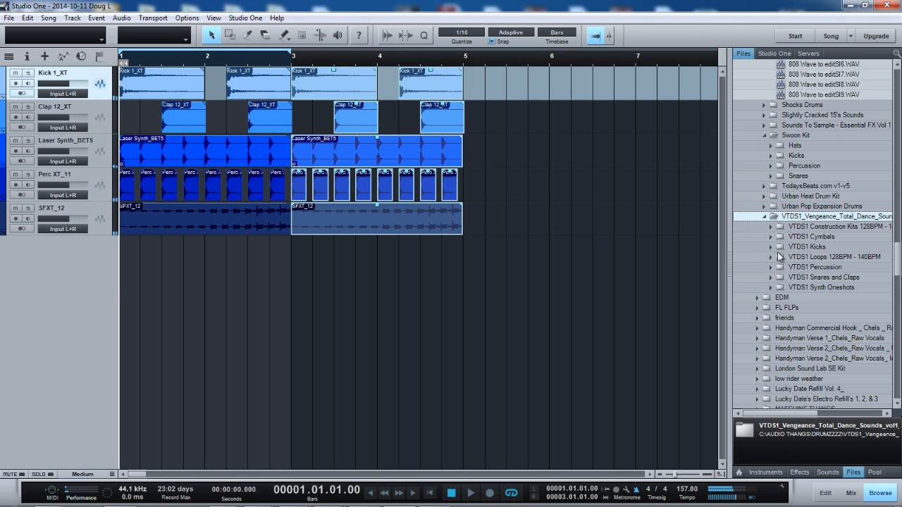
- From the Vengeance library, add a VTDS1 HandsUp melody loop as a new track across bars 1–4
left_click(771, 257)
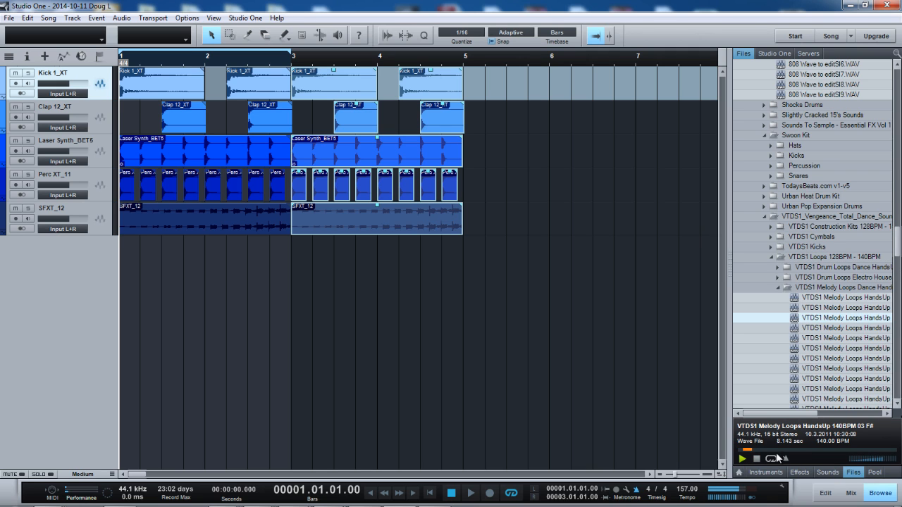
left_click(471, 494)
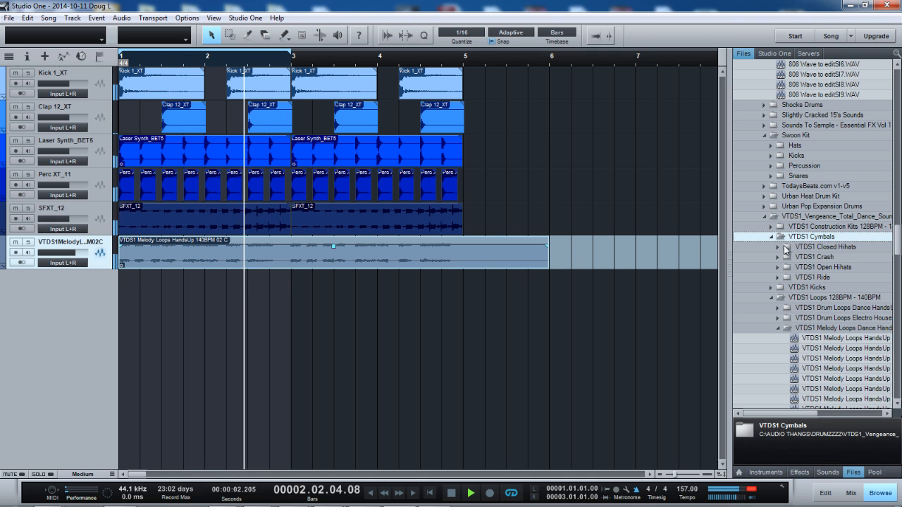
left_click(778, 257)
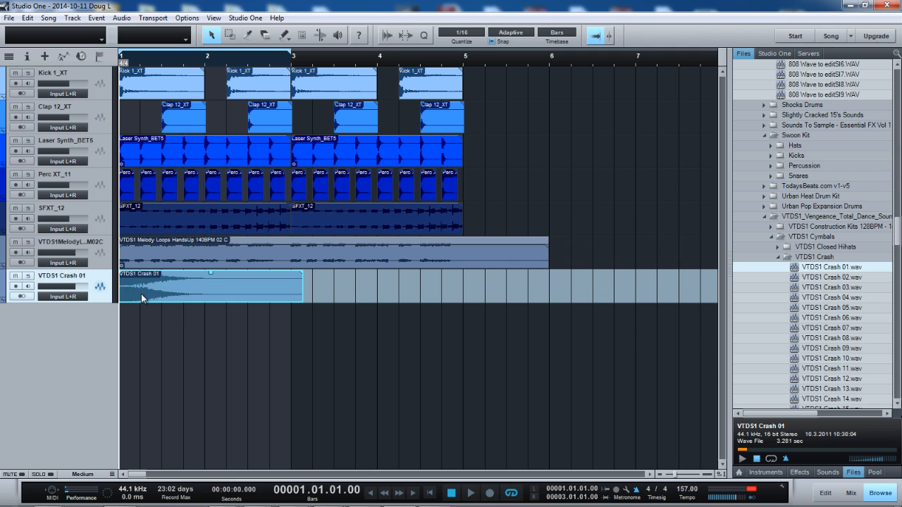
- Trim the VTDS1 Crash 01 event so it ends at bar 3
left_click_drag(210, 274, 211, 279)
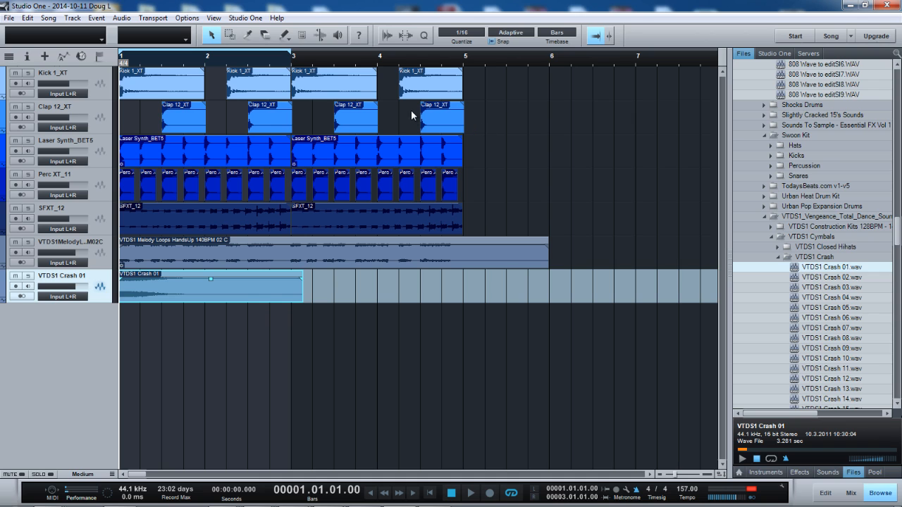
mouse_move(422, 107)
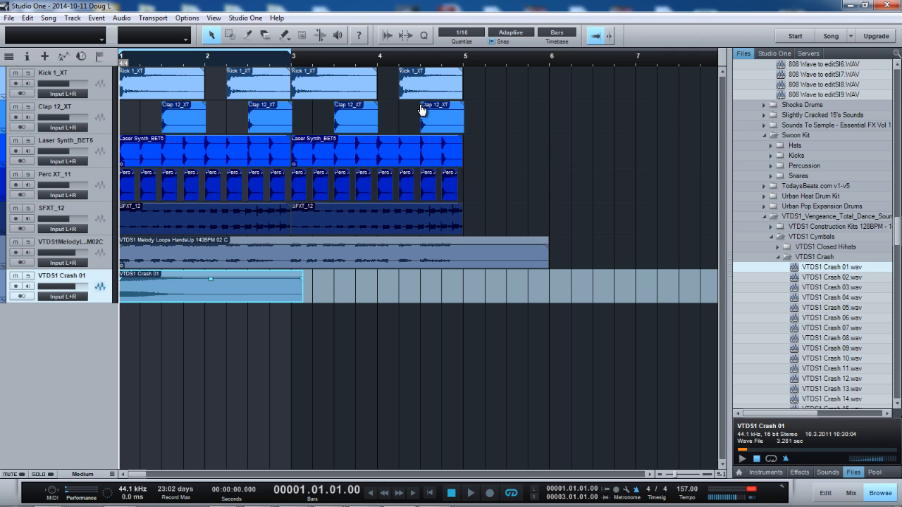
mouse_move(435, 302)
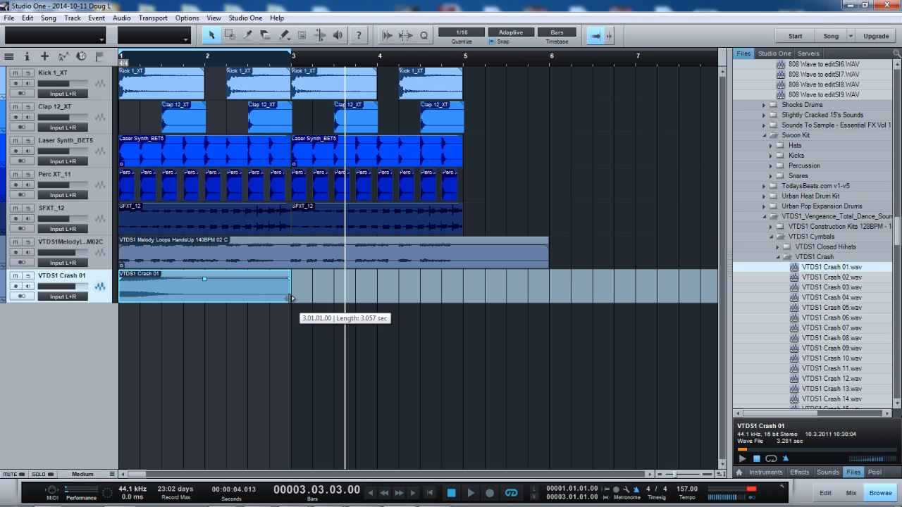
mouse_move(347, 282)
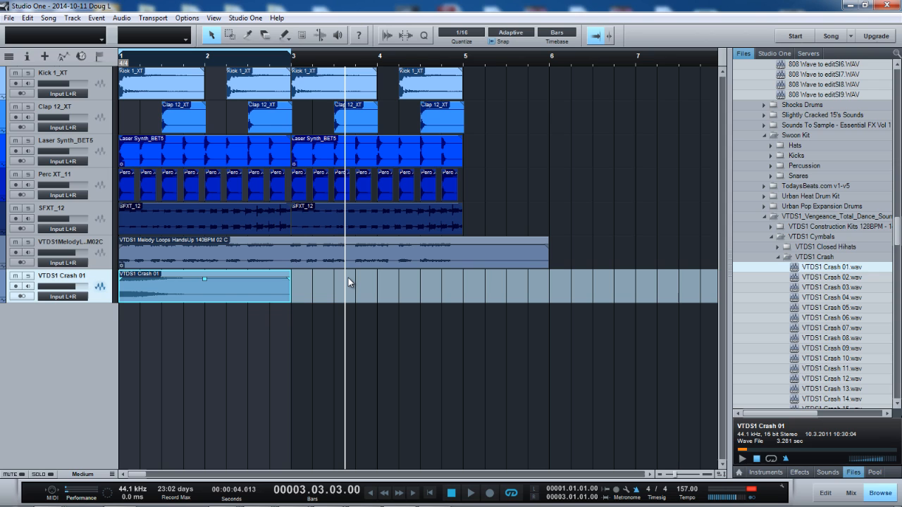
mouse_move(364, 272)
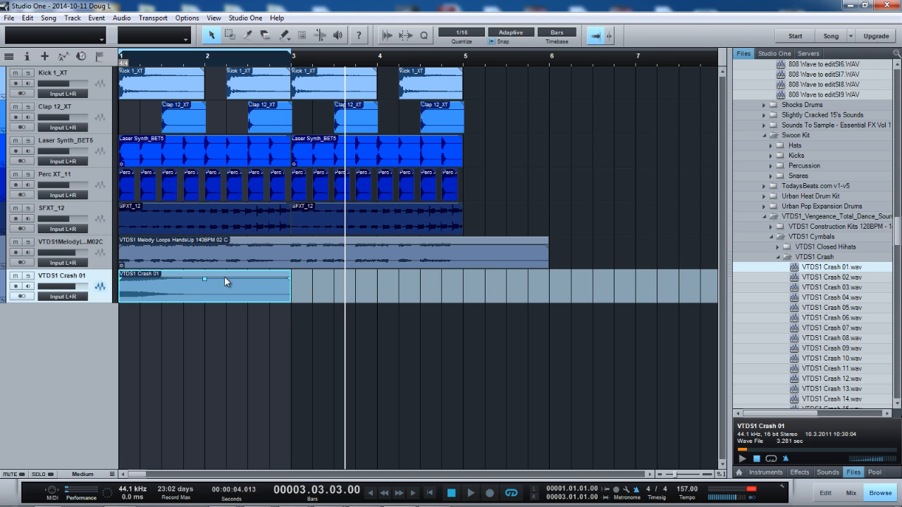
mouse_move(247, 296)
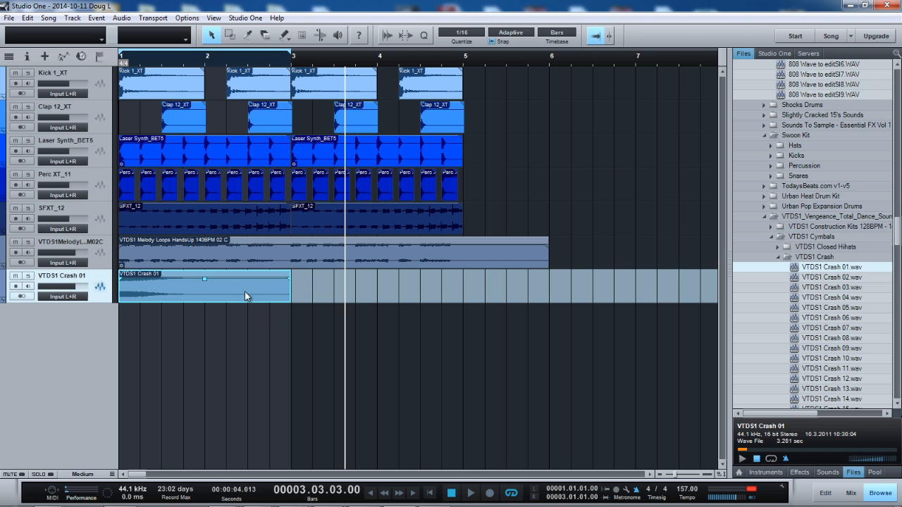
mouse_move(825, 344)
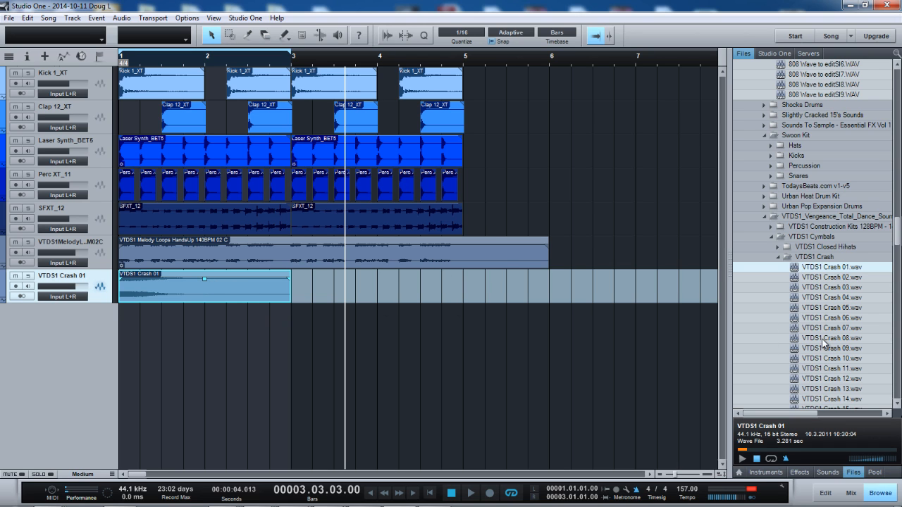
mouse_move(444, 288)
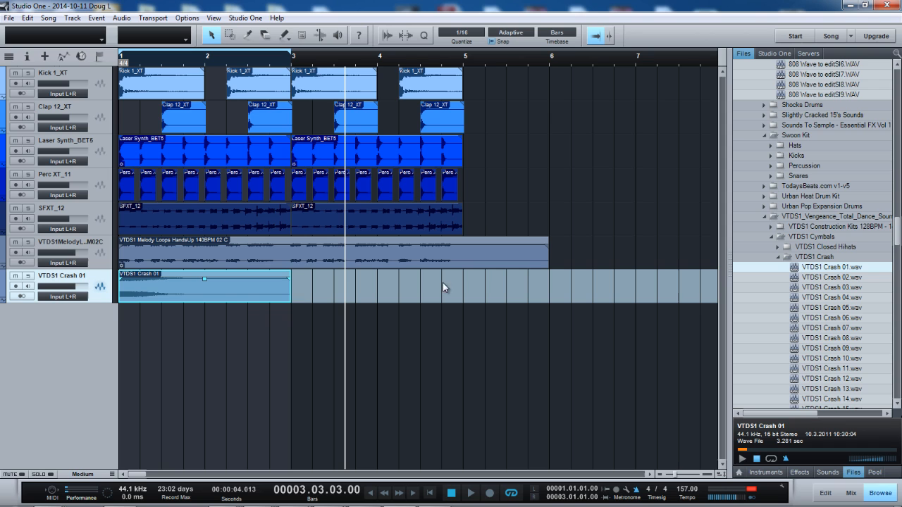
mouse_move(387, 273)
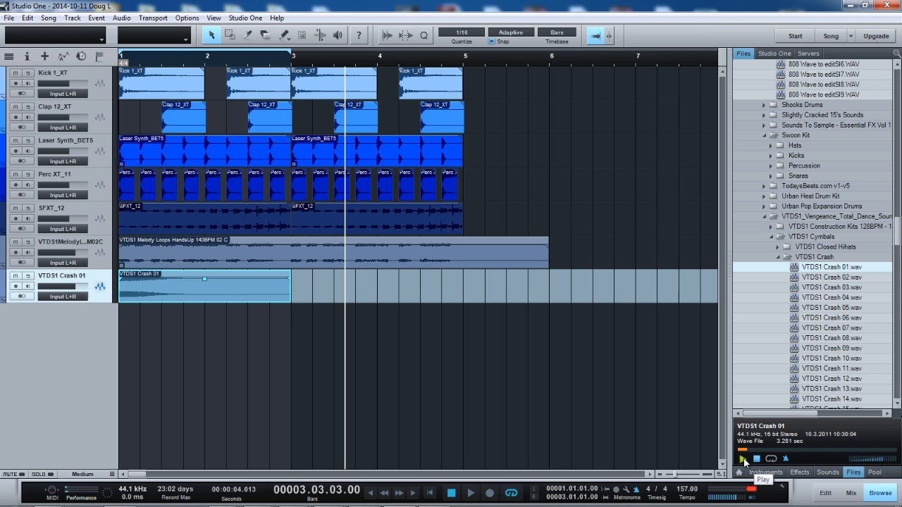
left_click(741, 459)
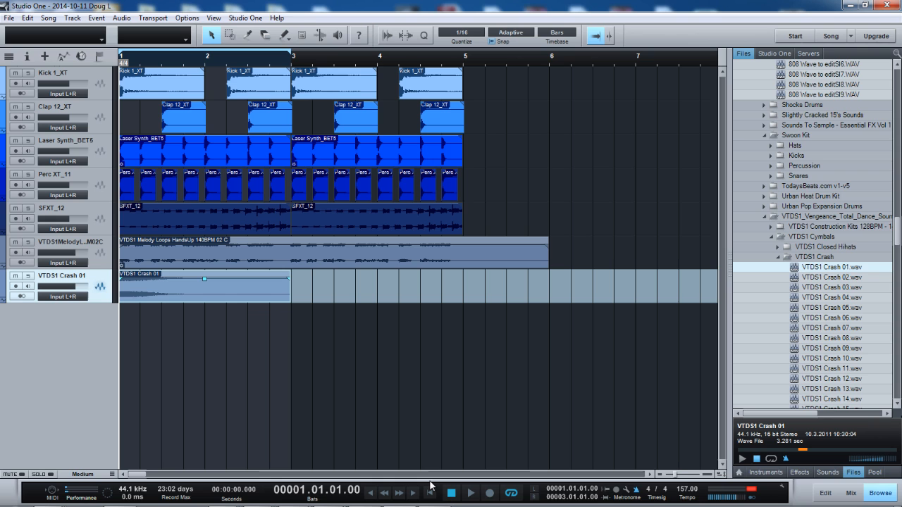
left_click(471, 494)
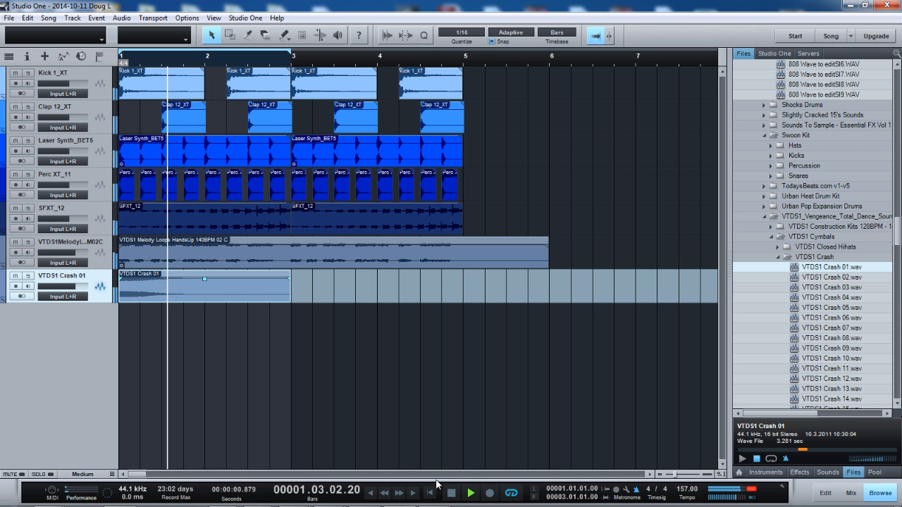
left_click(451, 493)
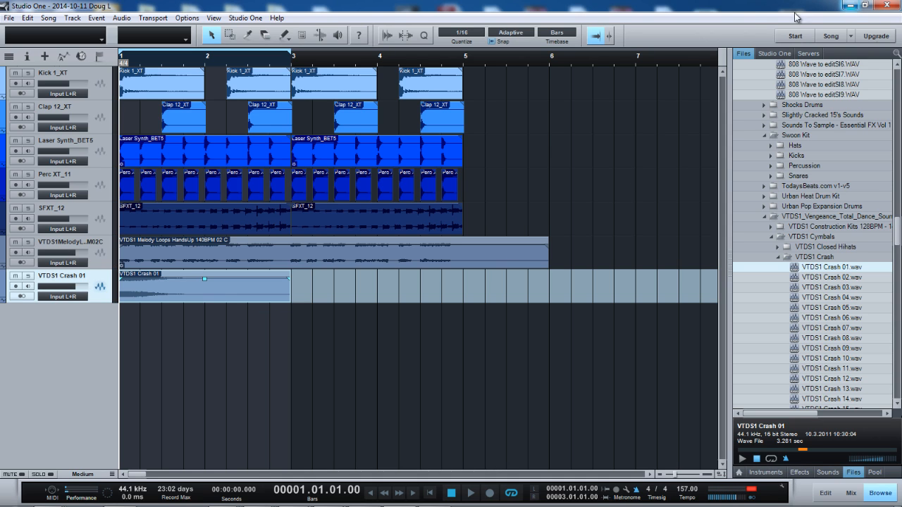
mouse_move(845, 355)
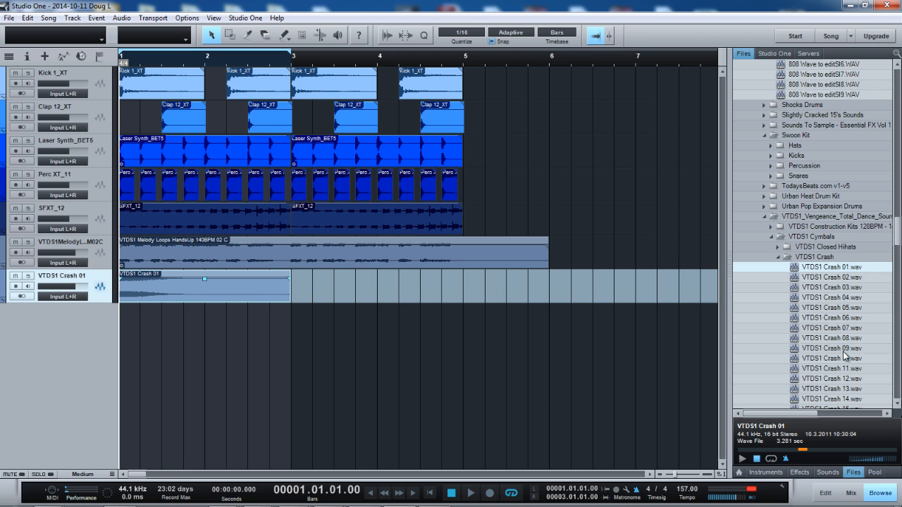
mouse_move(845, 358)
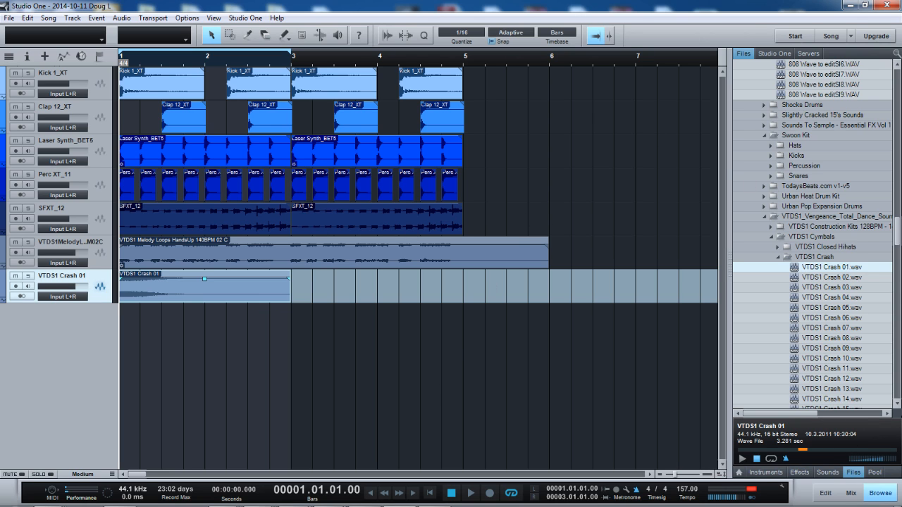